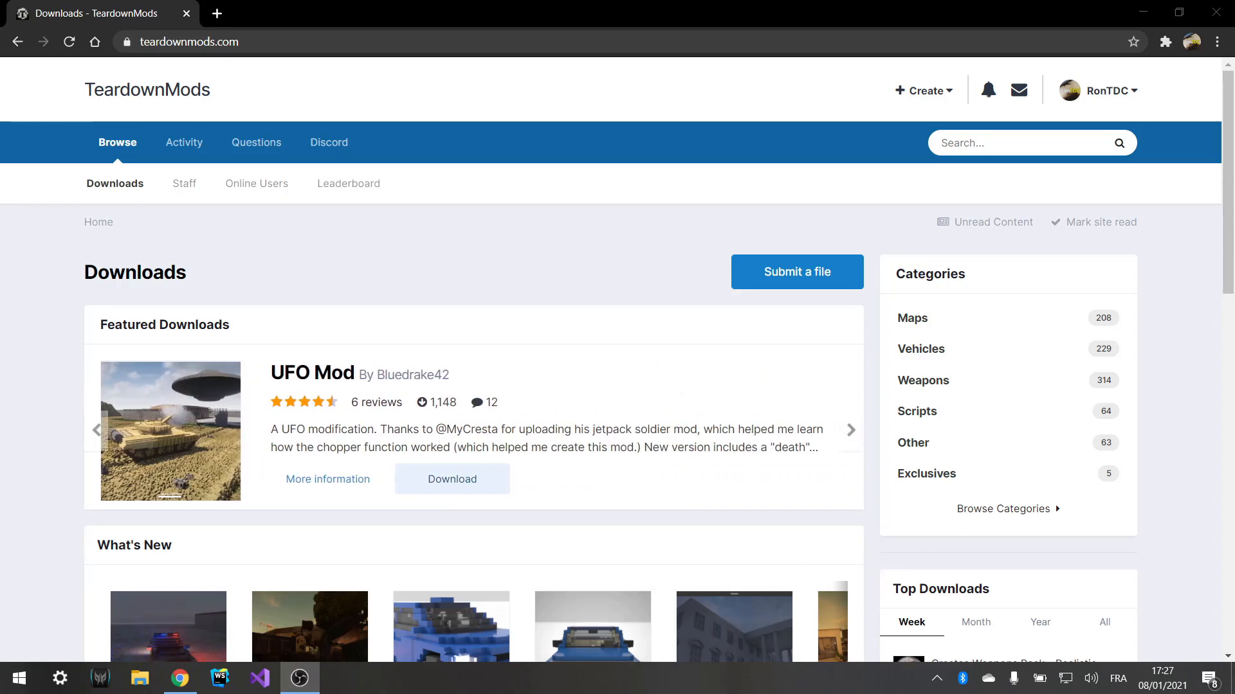
Step: Reach Most Popular This Week on TeardownMods and bring up the Hammer Truck mod by MyCresta
click(850, 430)
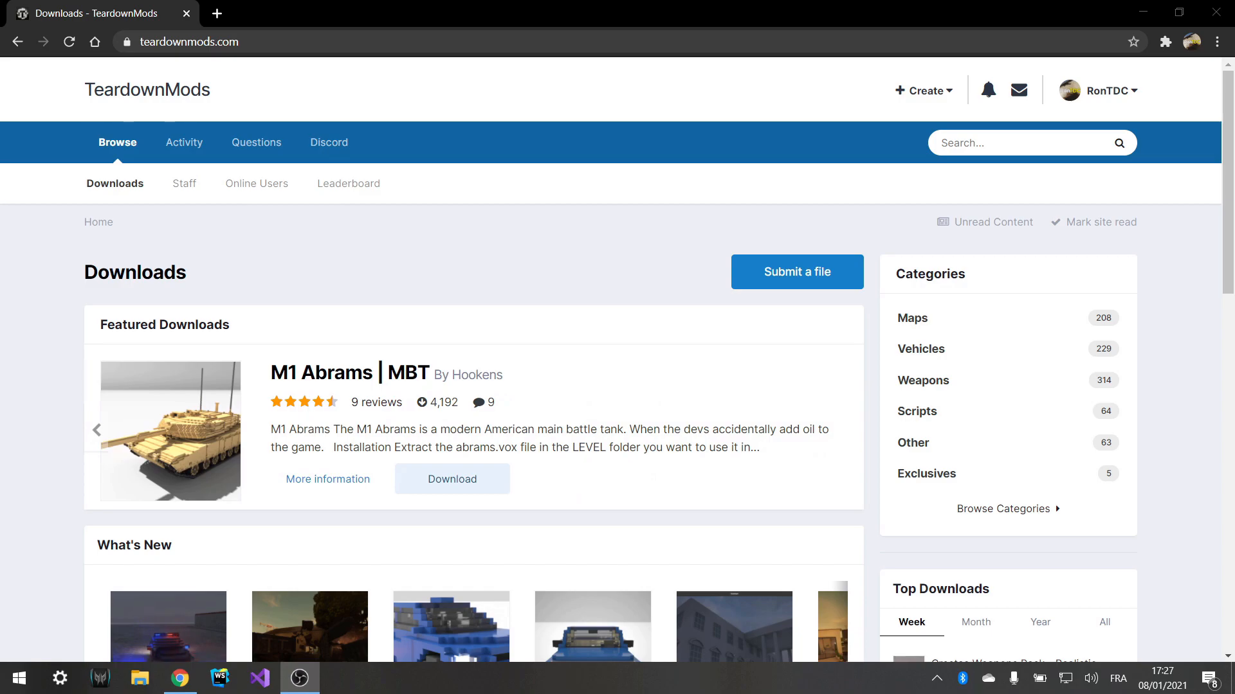
click(97, 430)
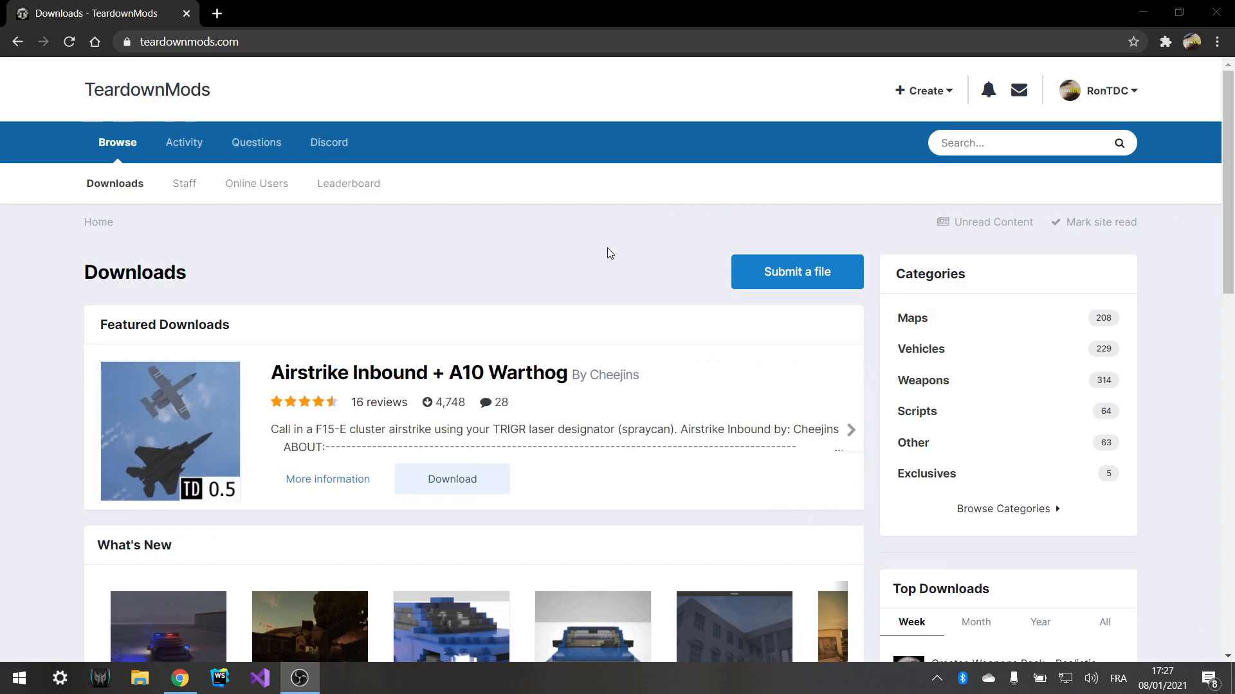
mouse_move(478, 274)
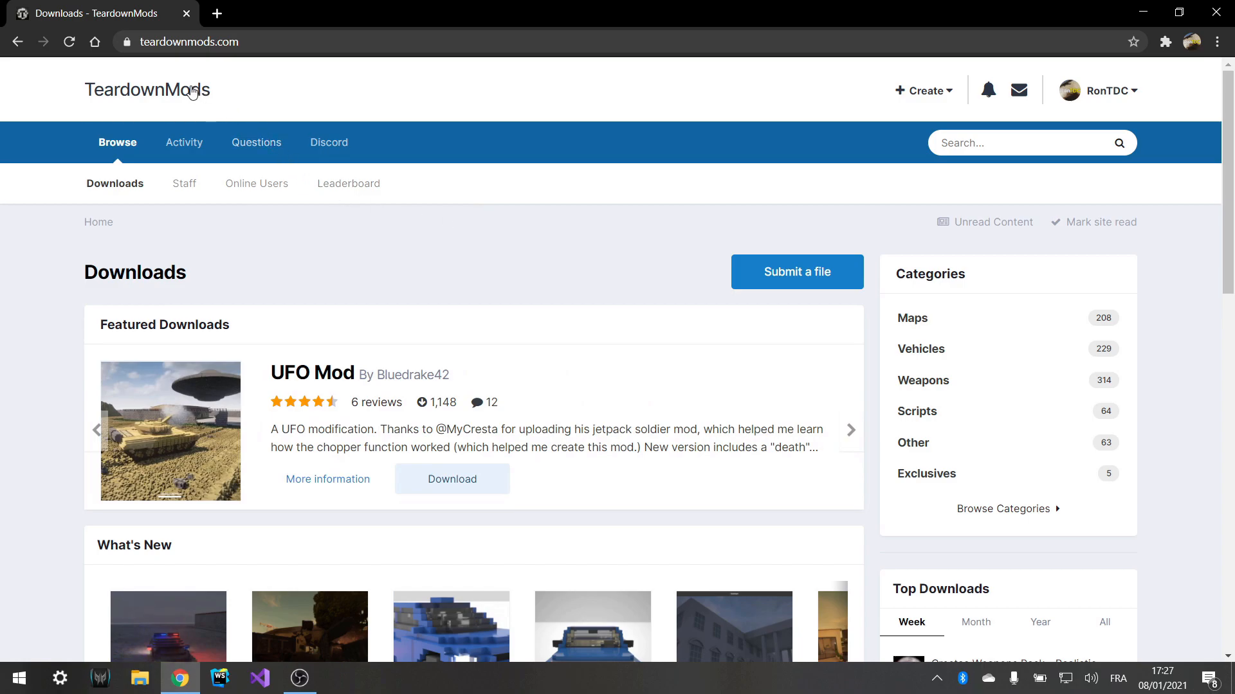
mouse_move(307, 283)
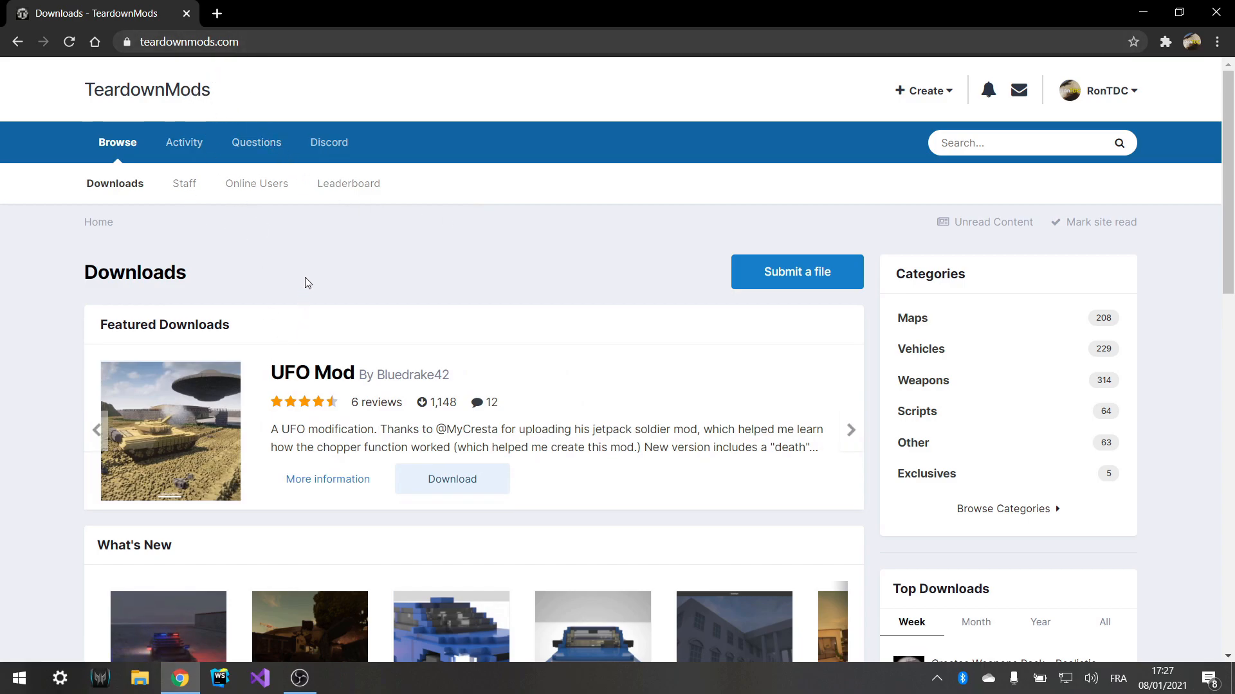
scroll(down, 3)
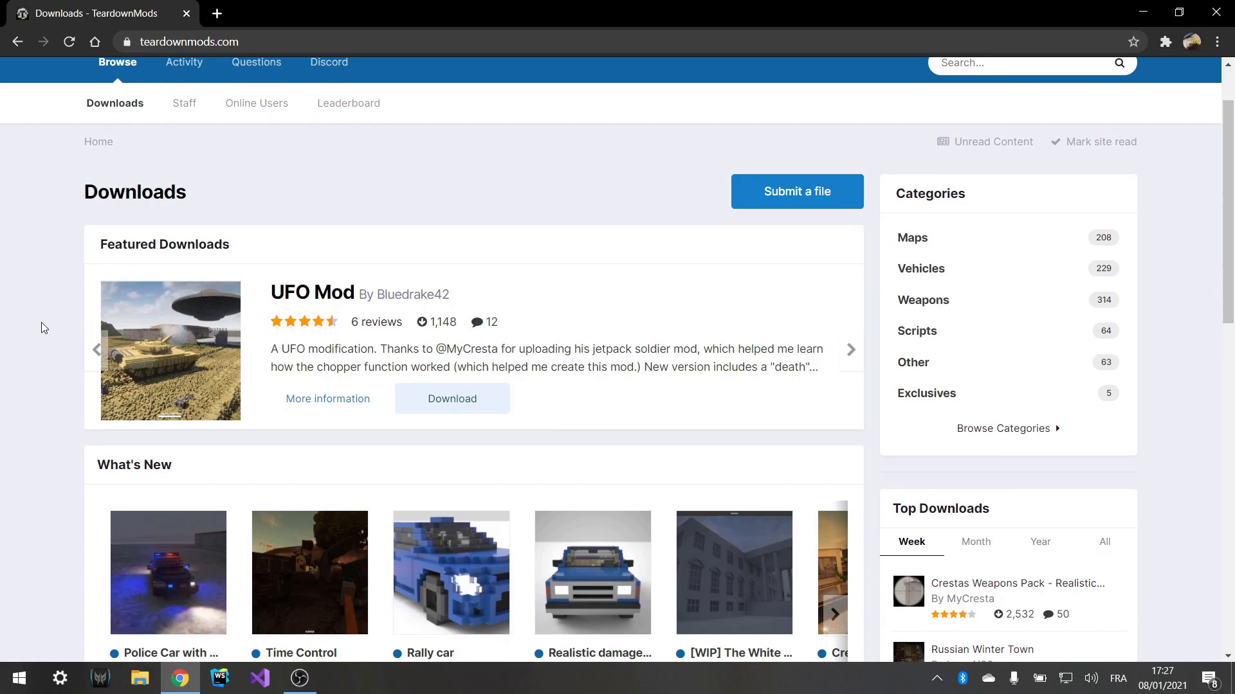
scroll(down, 3)
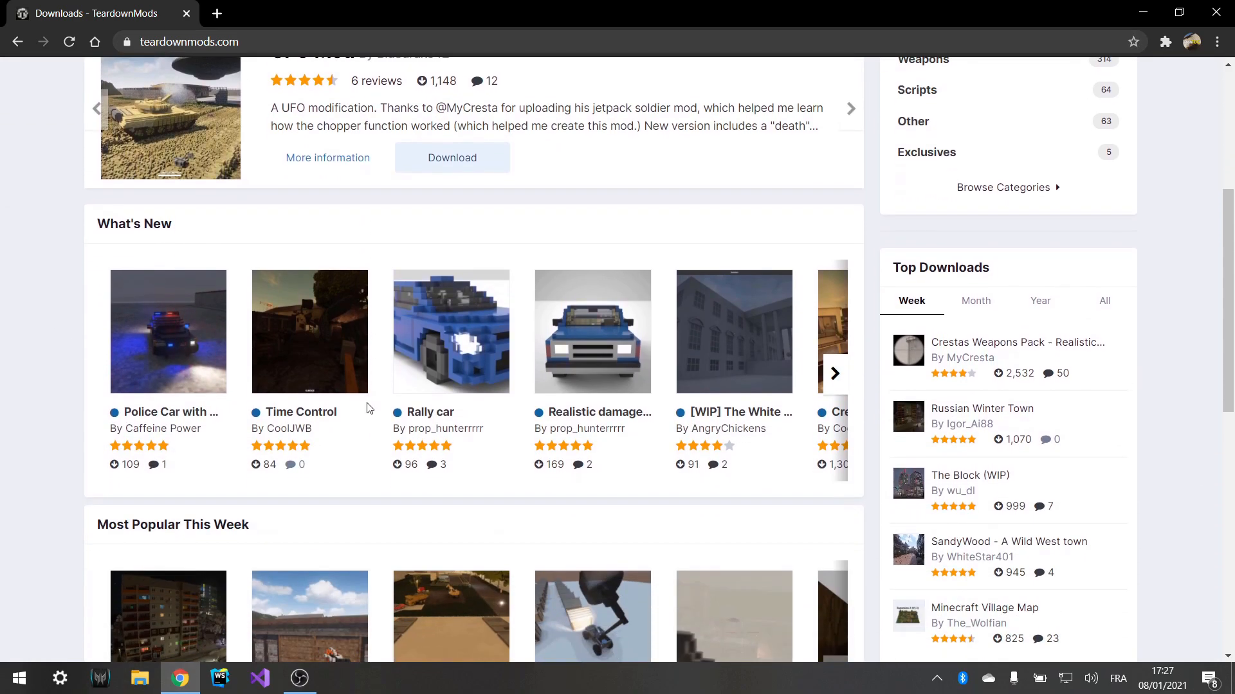
scroll(down, 3)
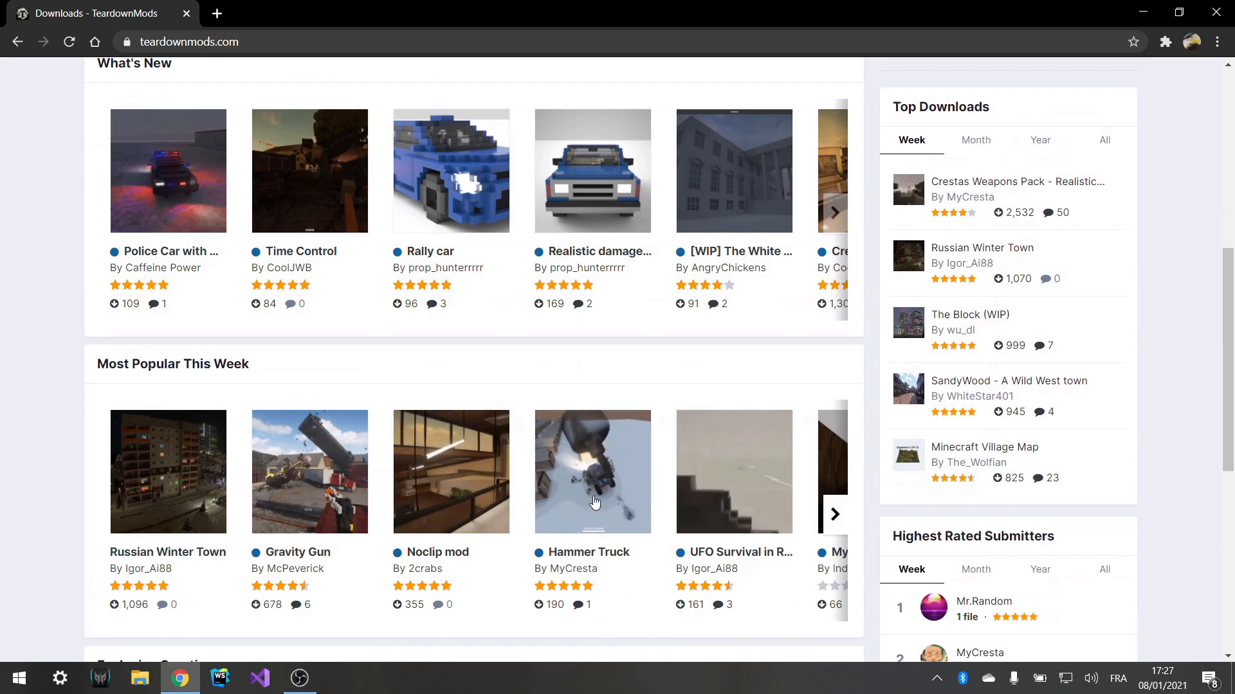
click(592, 472)
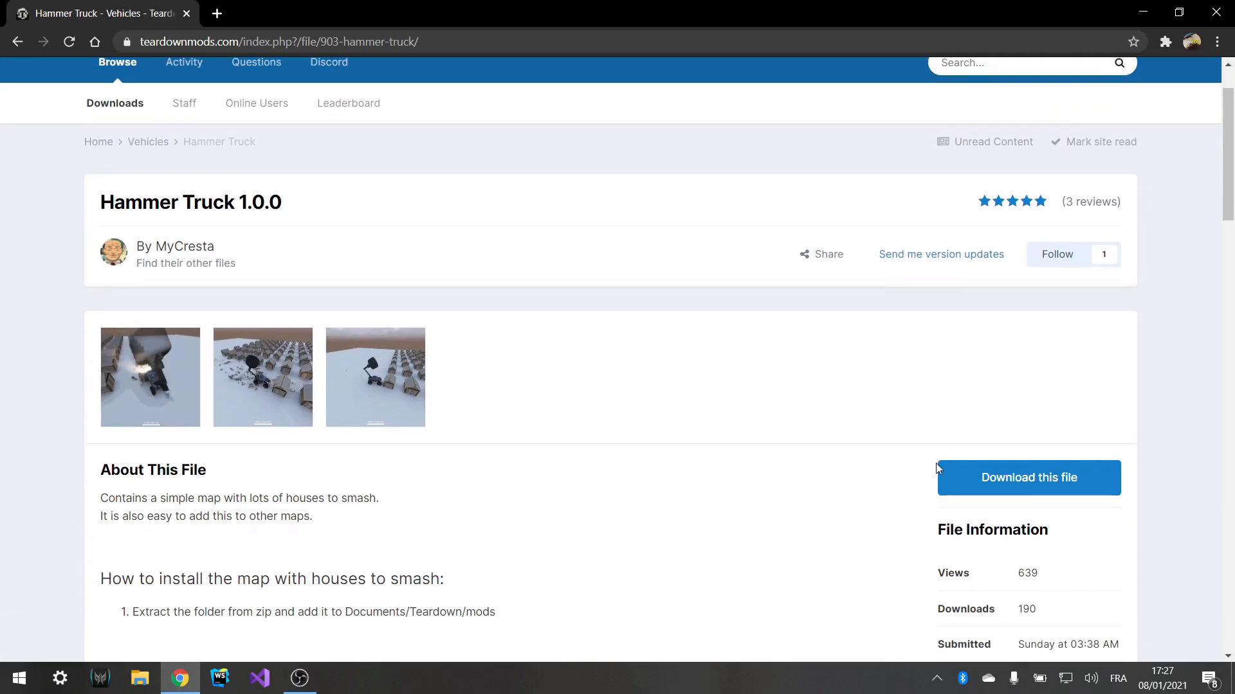
Step: Download Hammertruck.zip from the mod's file page and dismiss the download dialog
click(1028, 478)
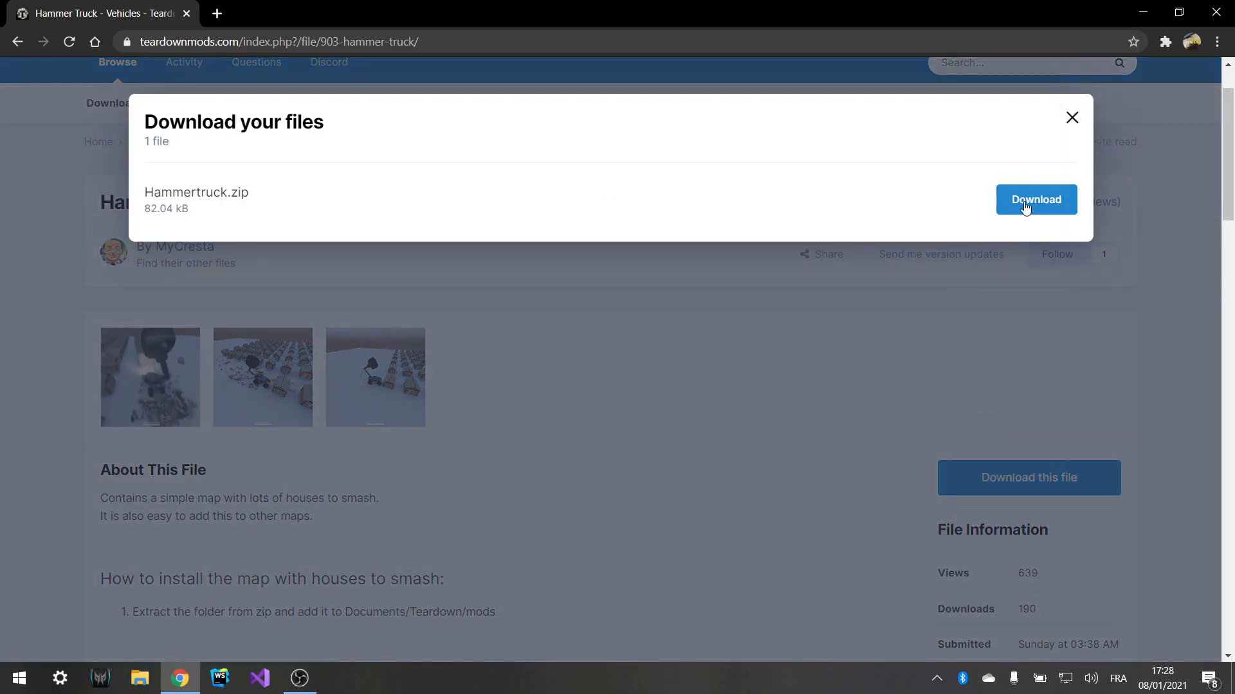
click(1035, 199)
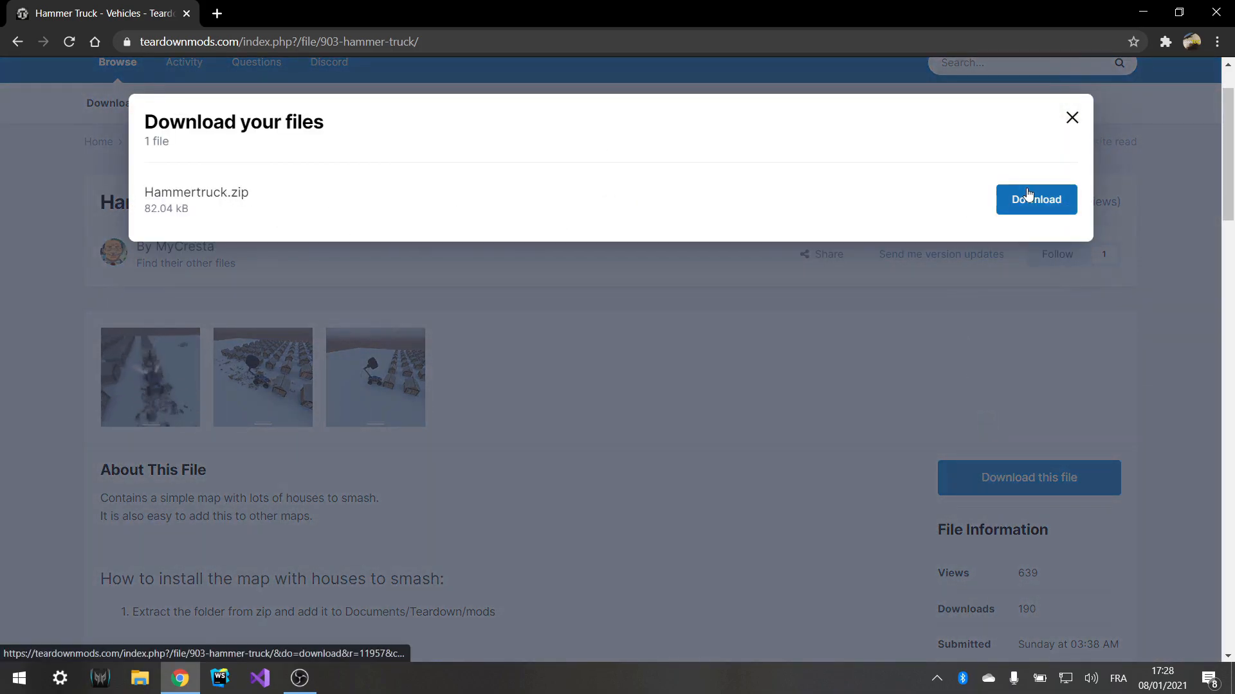
click(1035, 200)
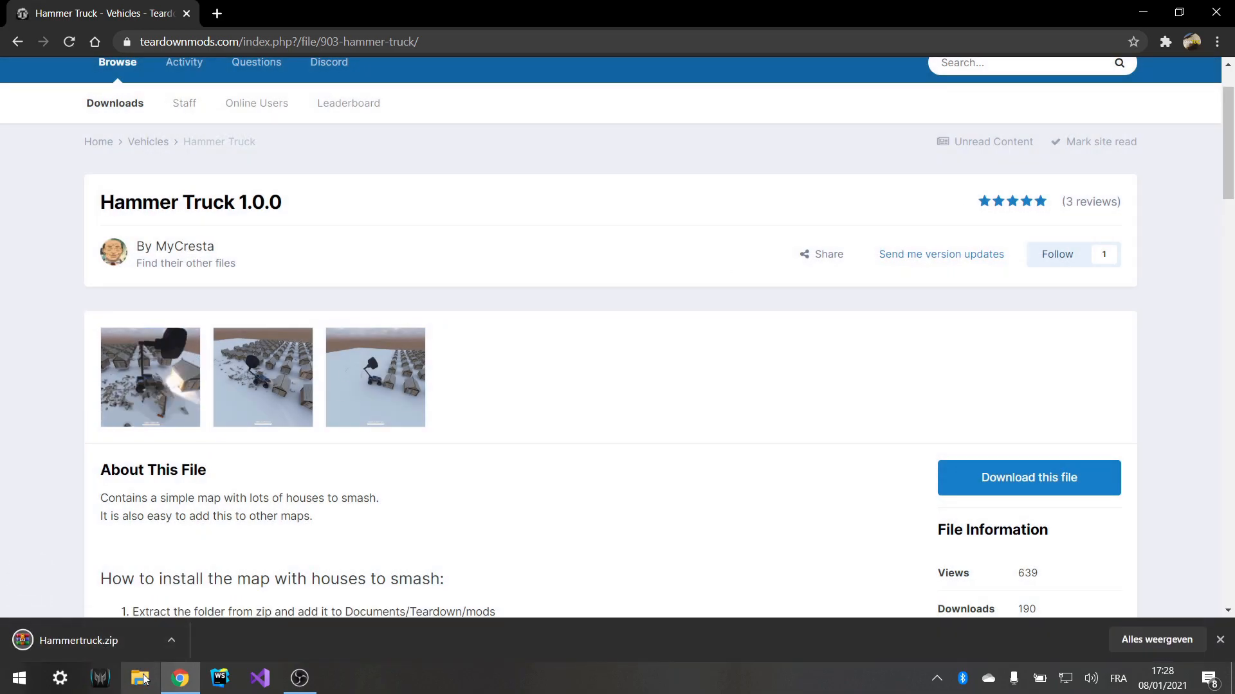
Step: Show Hammertruck.zip in Downloads and cut it for moving
click(142, 677)
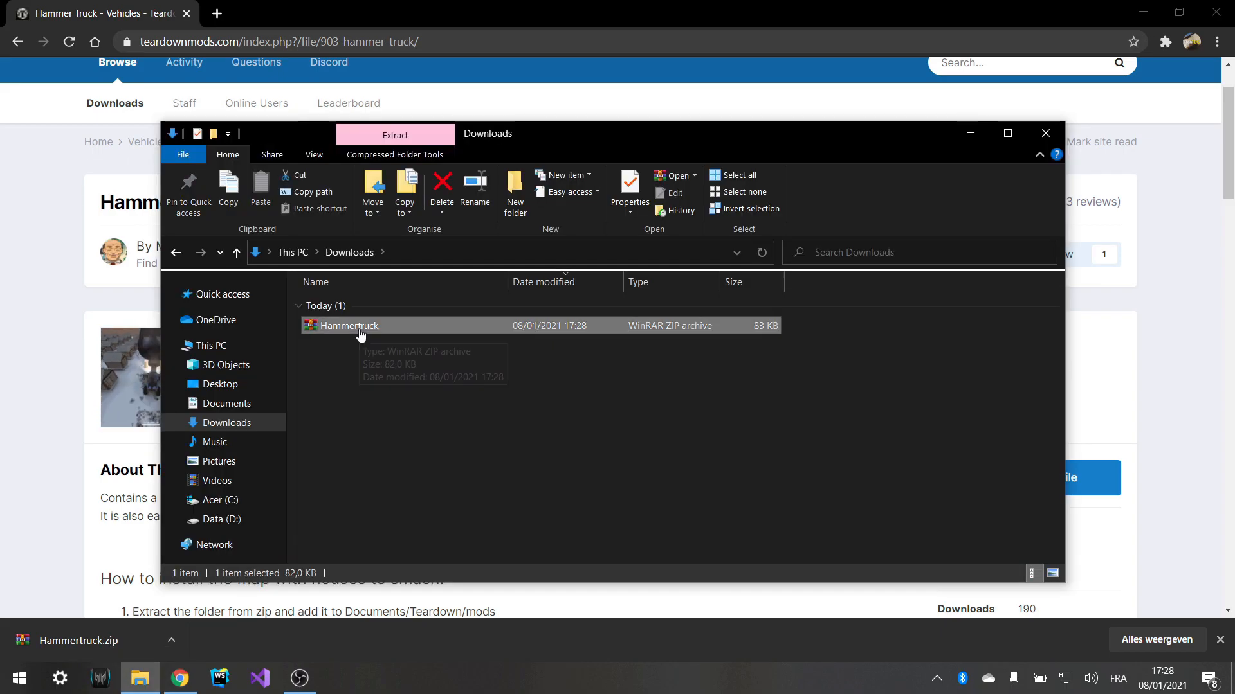
right_click(346, 325)
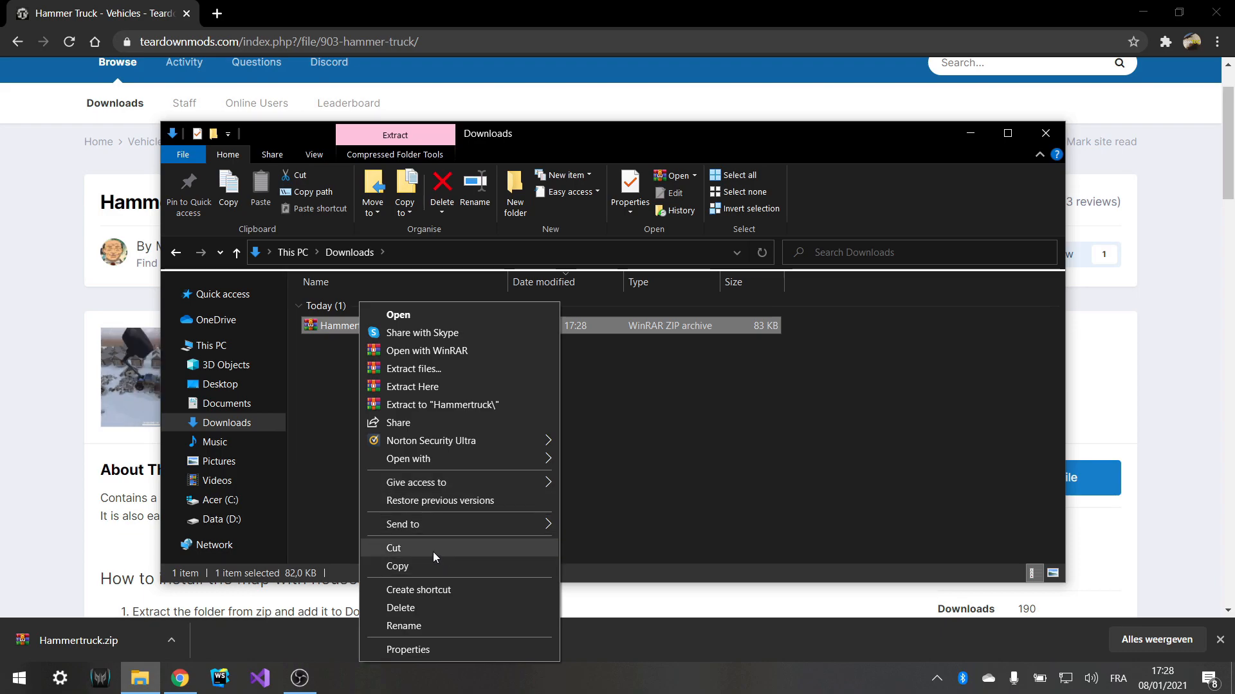
mouse_move(397, 549)
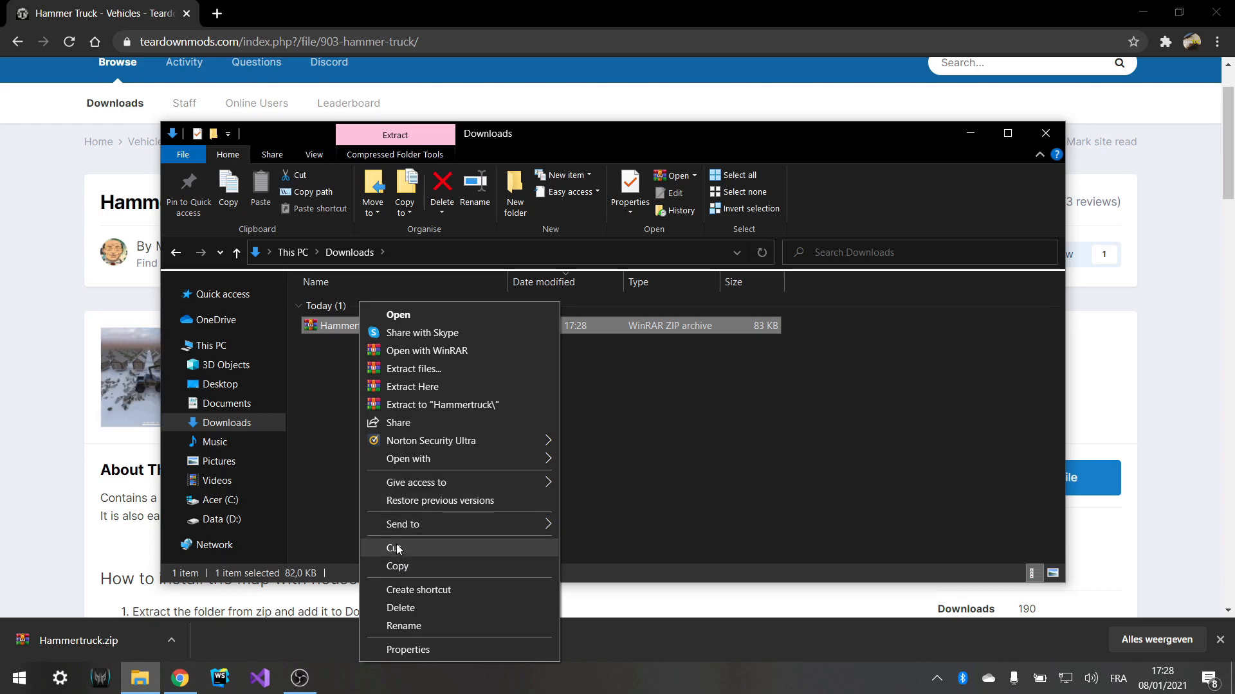
click(396, 548)
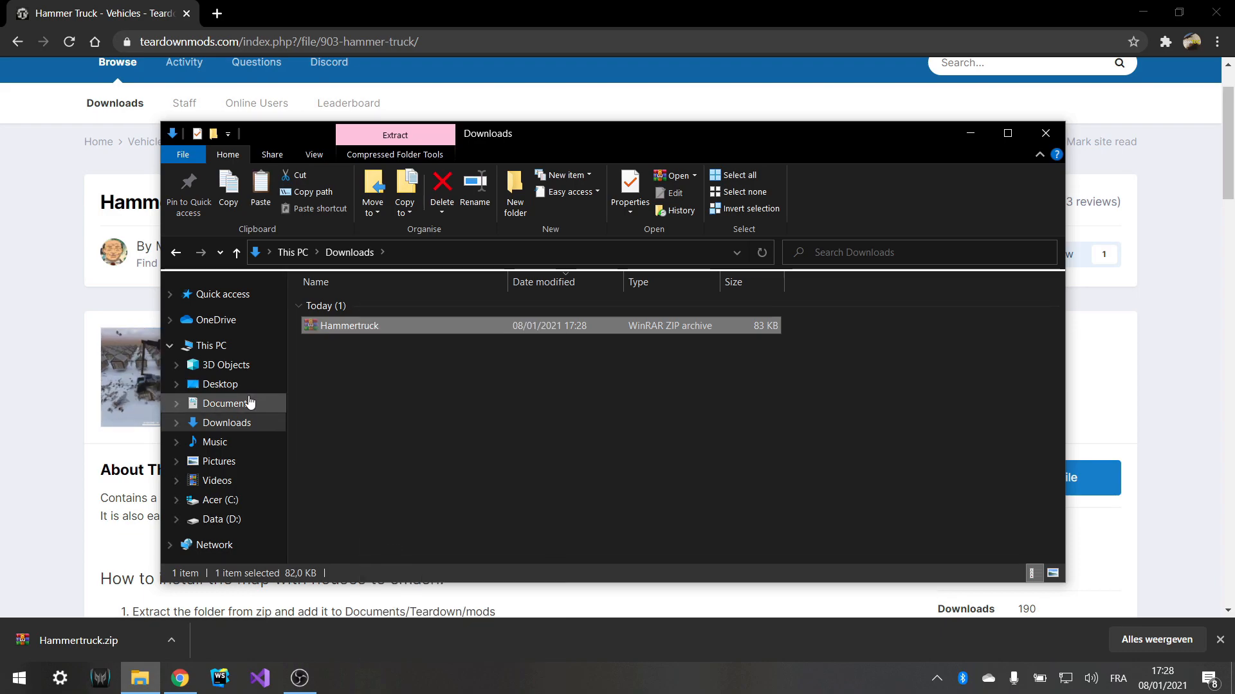
Step: Paste the zip into Documents\Teardown\mods and extract the Hammertruck archive there
click(227, 403)
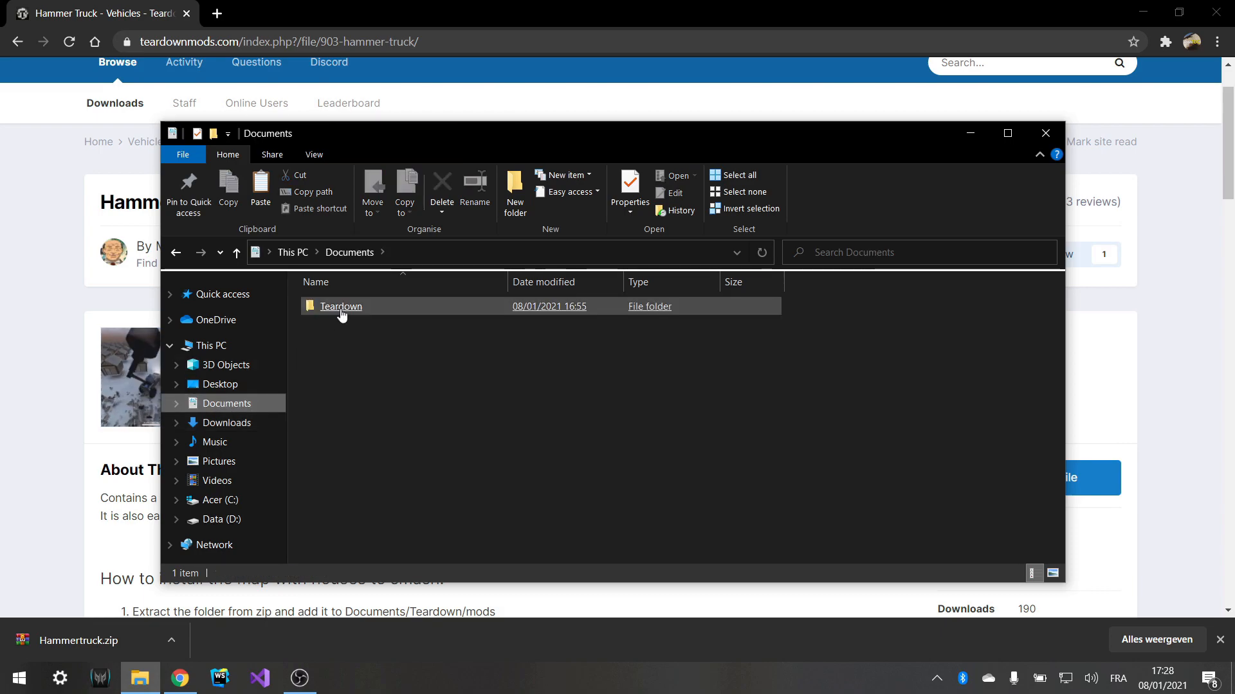
double_click(339, 306)
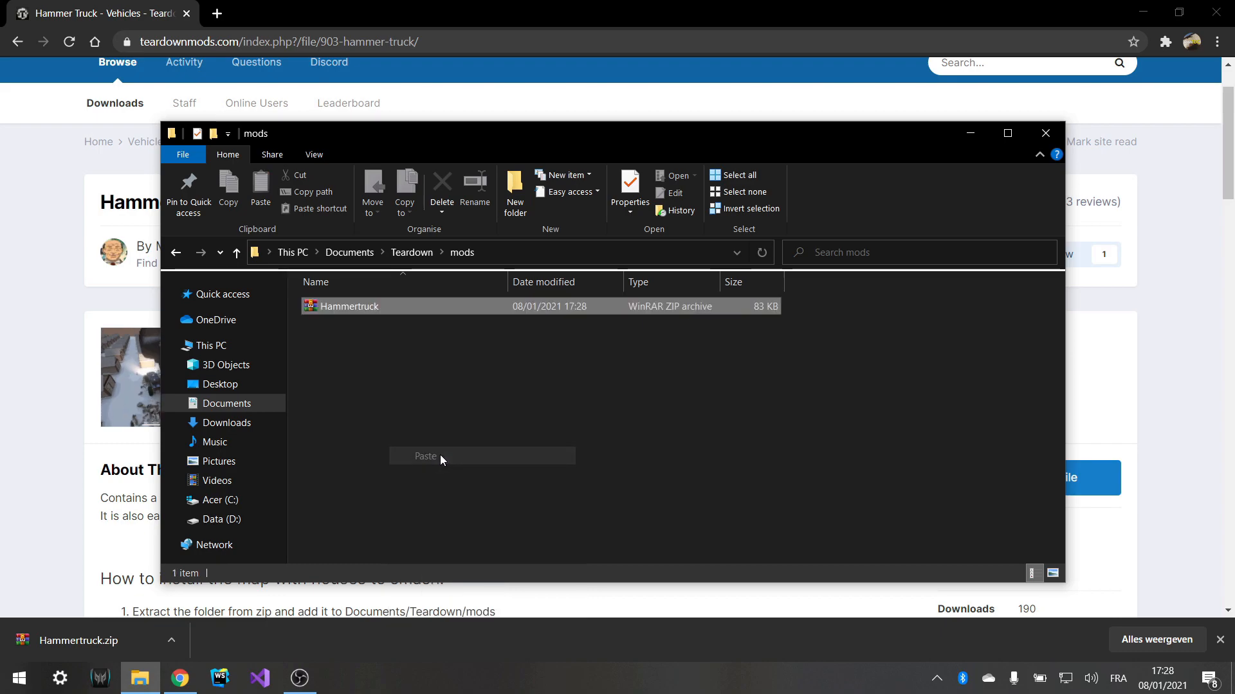
right_click(350, 306)
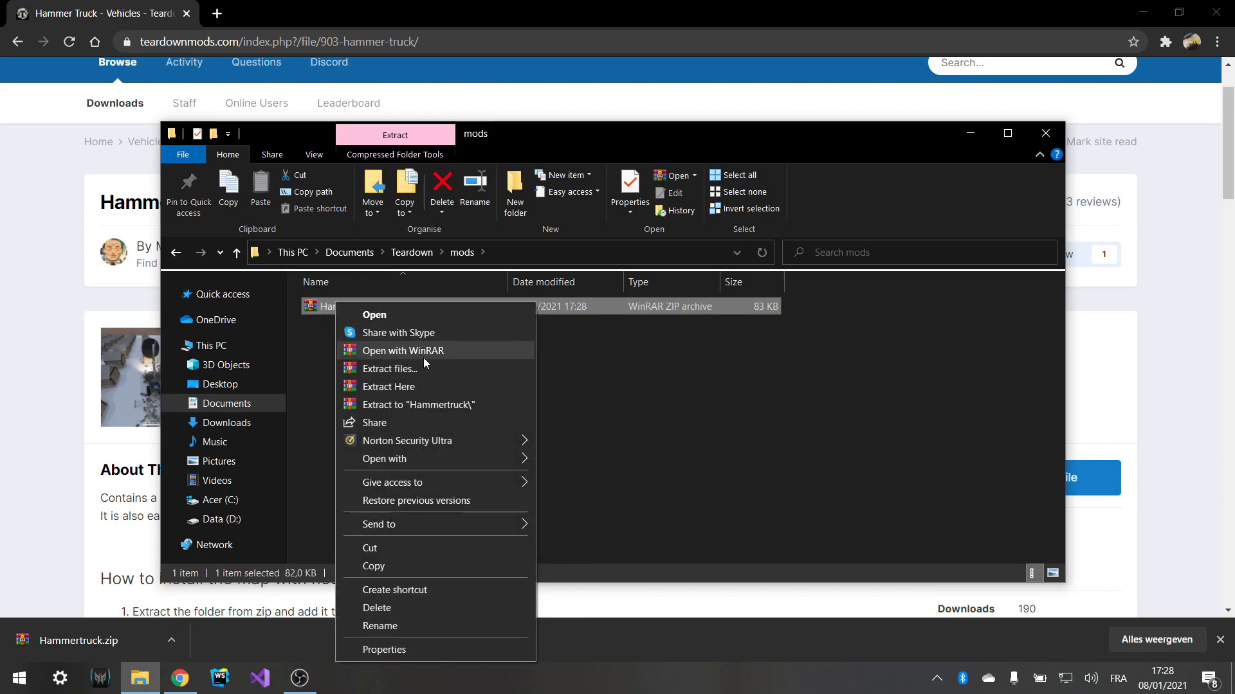
click(531, 393)
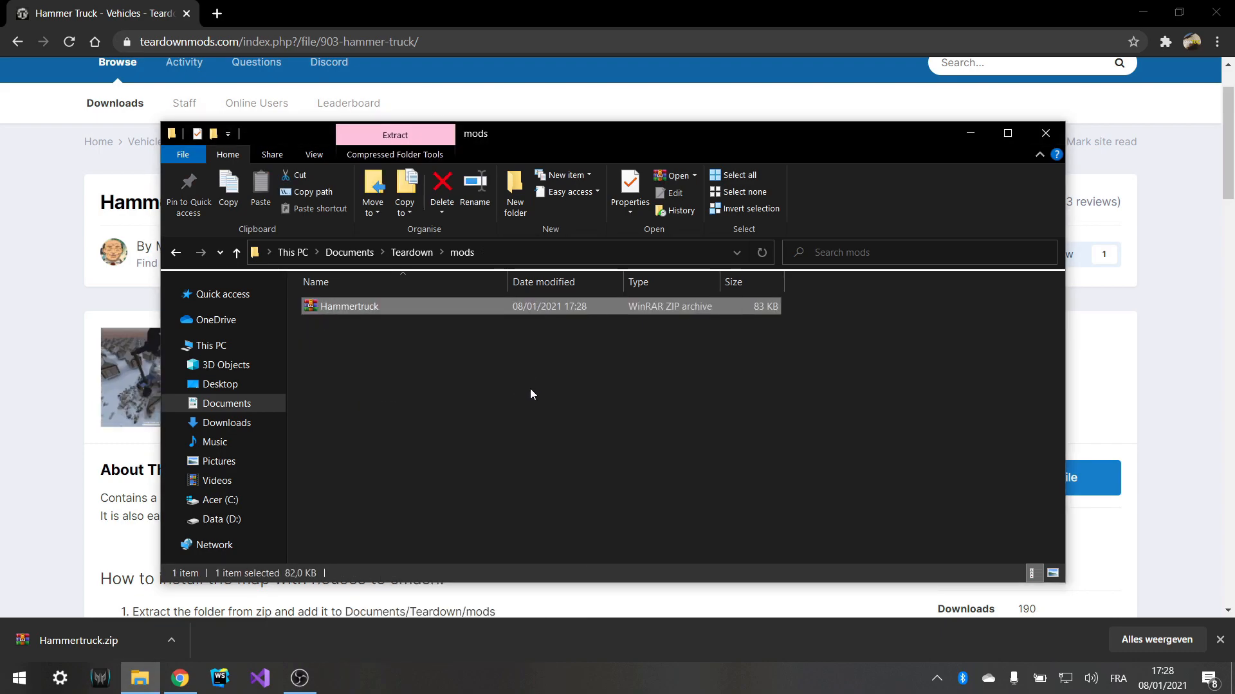
Step: From Play > Mods, select Hammertruck under Local files and start playing it
click(393, 135)
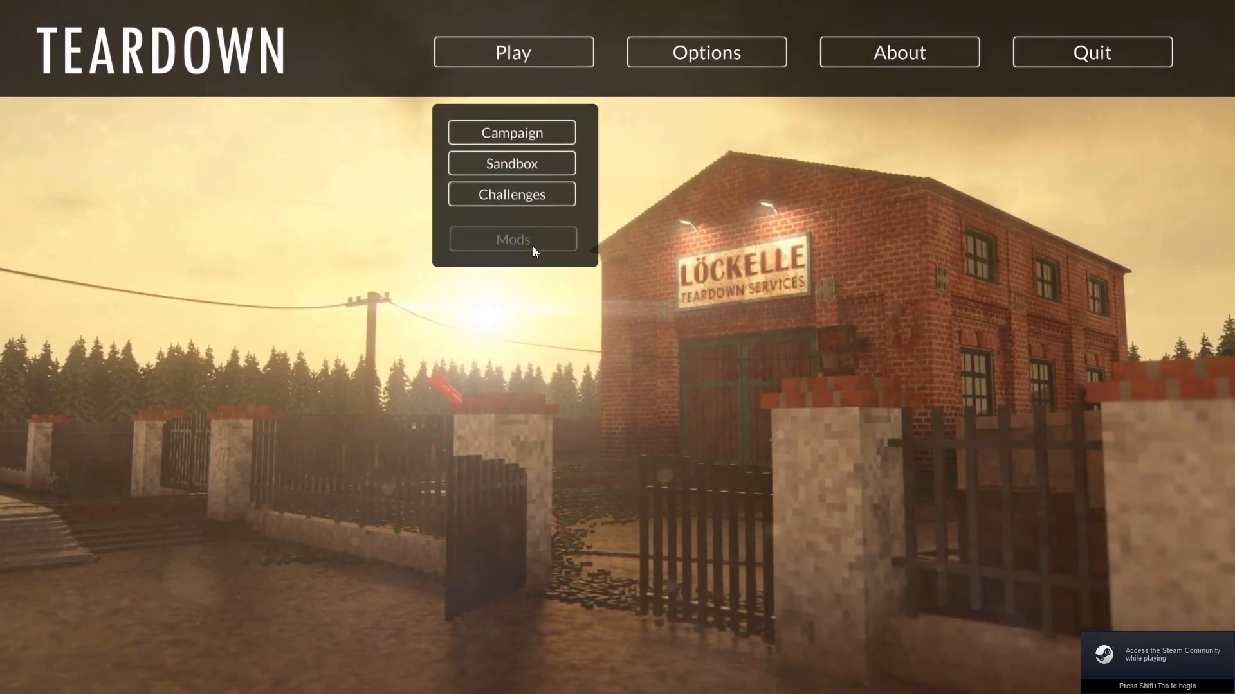
click(512, 239)
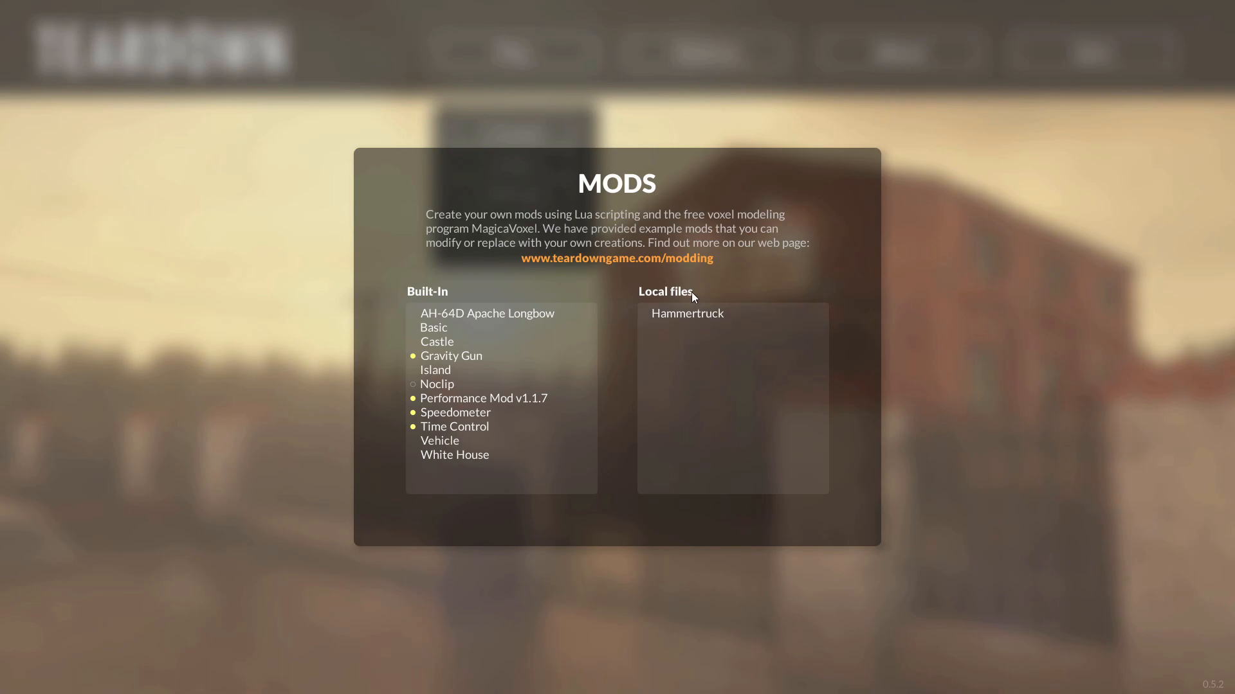
click(687, 314)
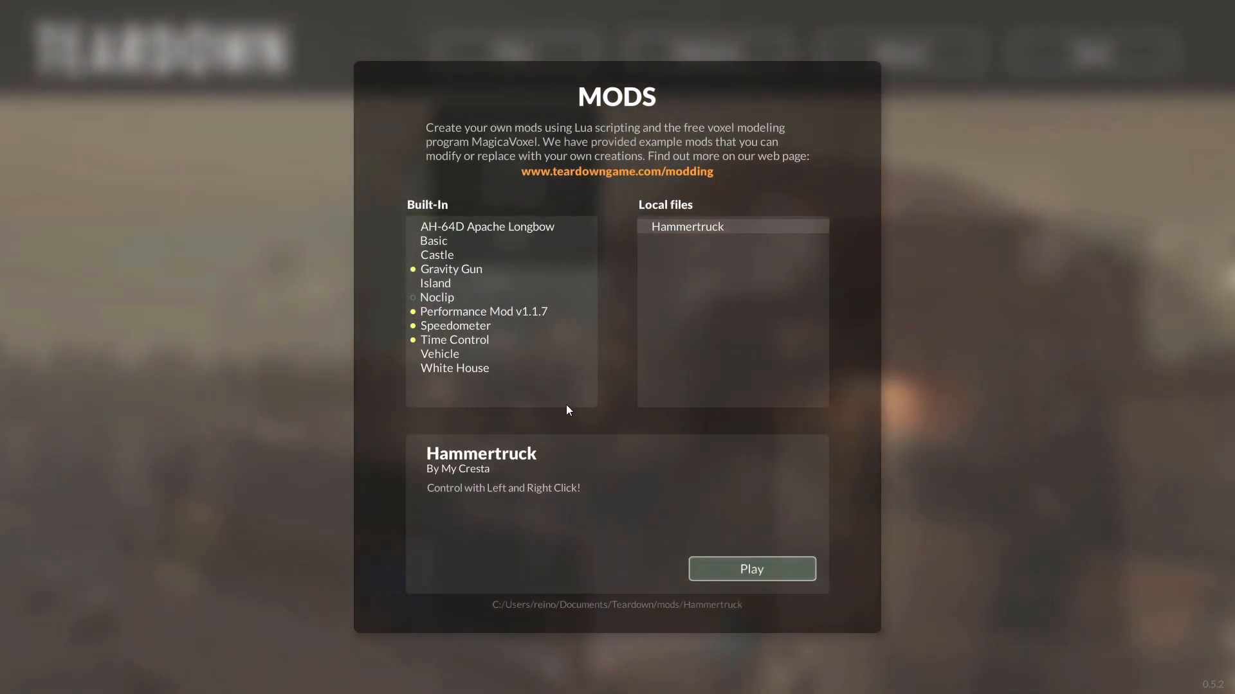
click(750, 568)
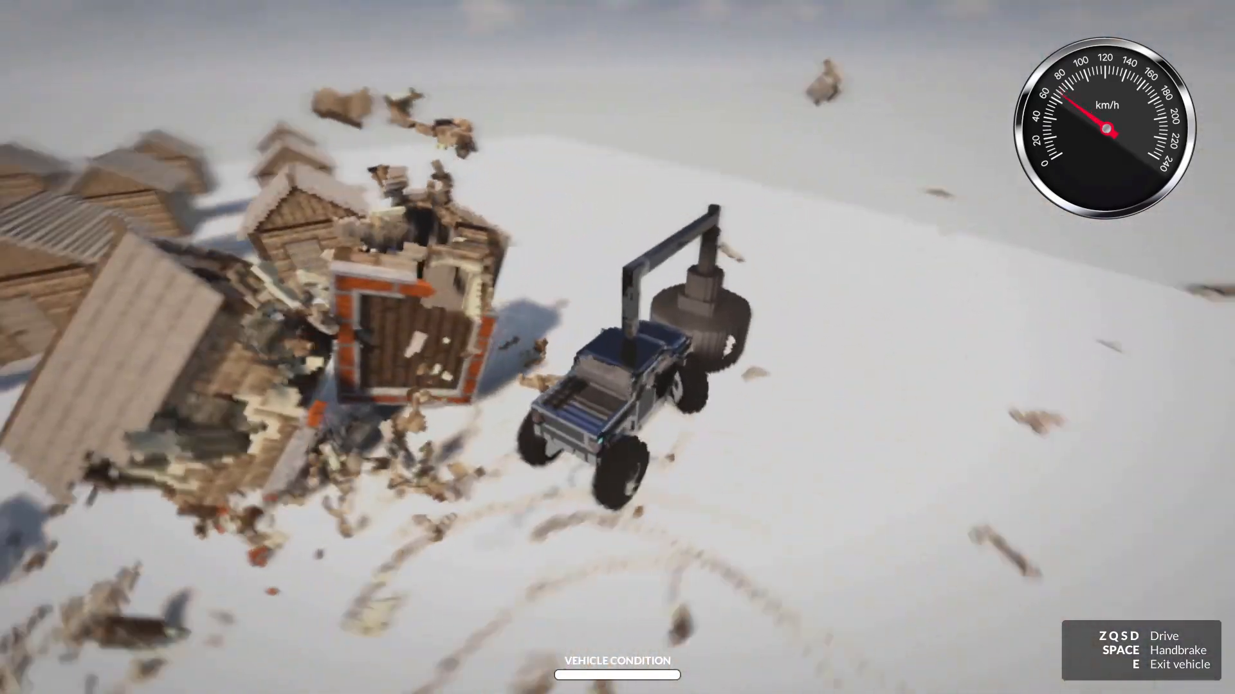
Step: Exit the Hammertruck with E to continue on foot among the wrecked houses
key(e)
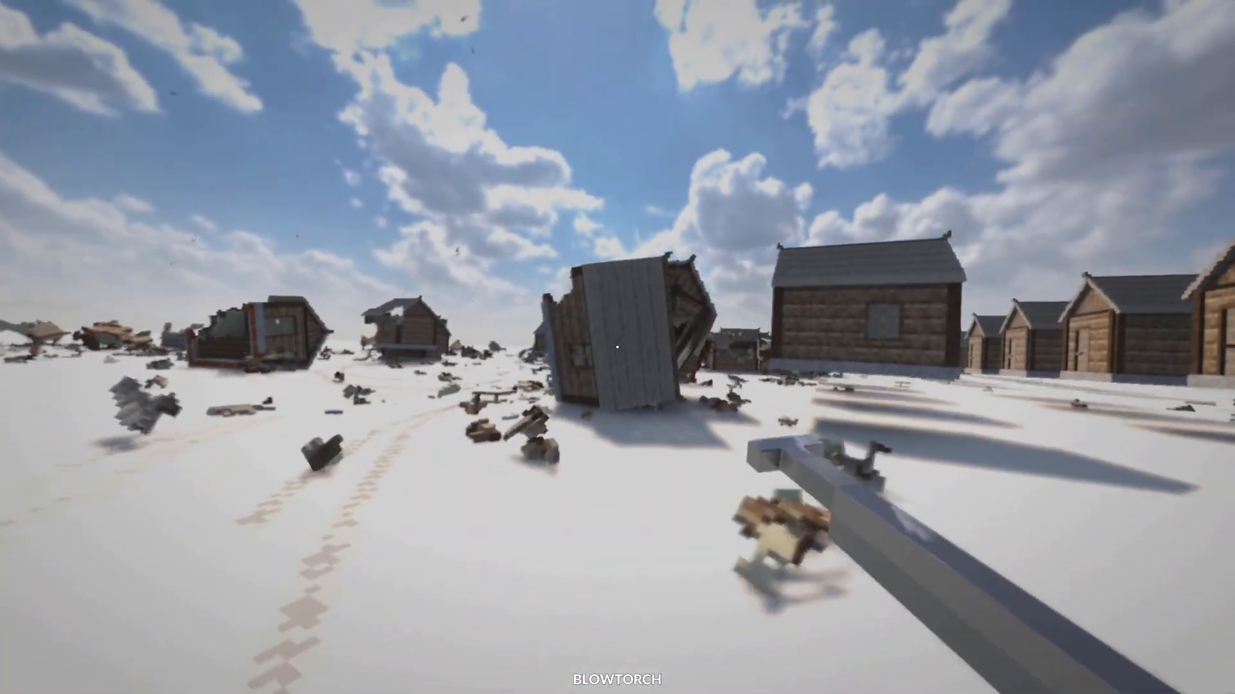